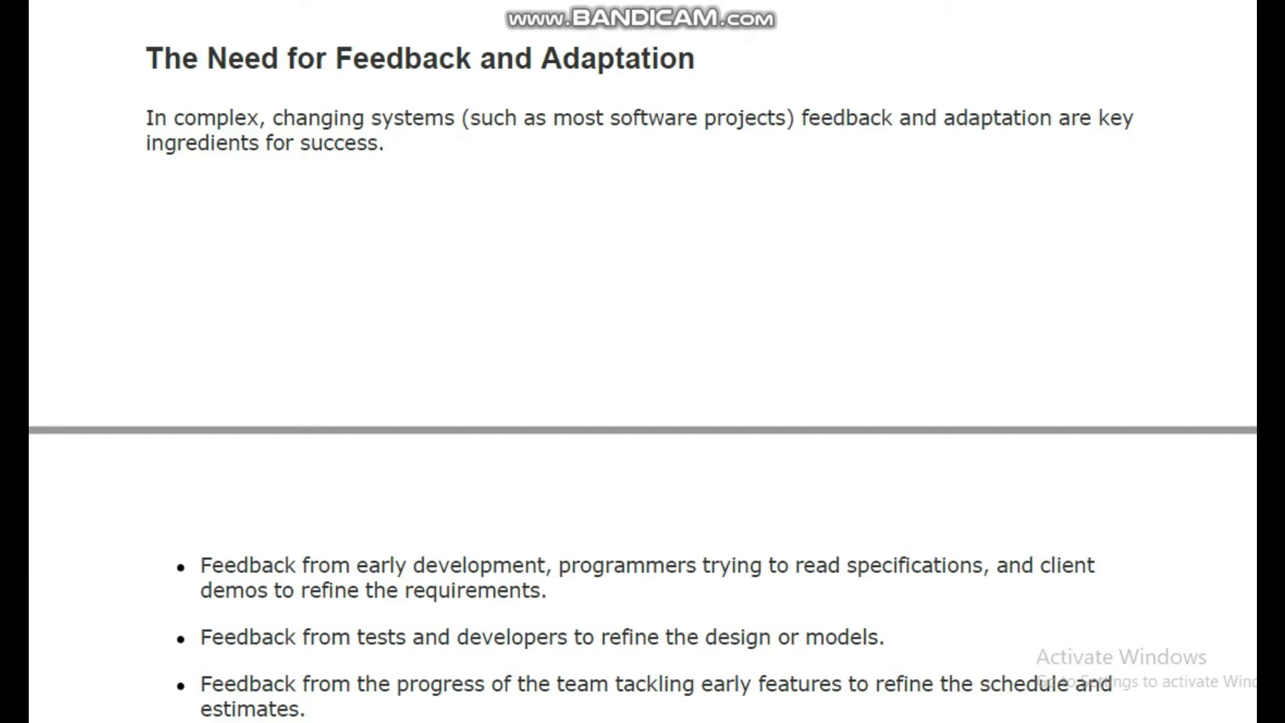
pyautogui.moveTo(160, 78)
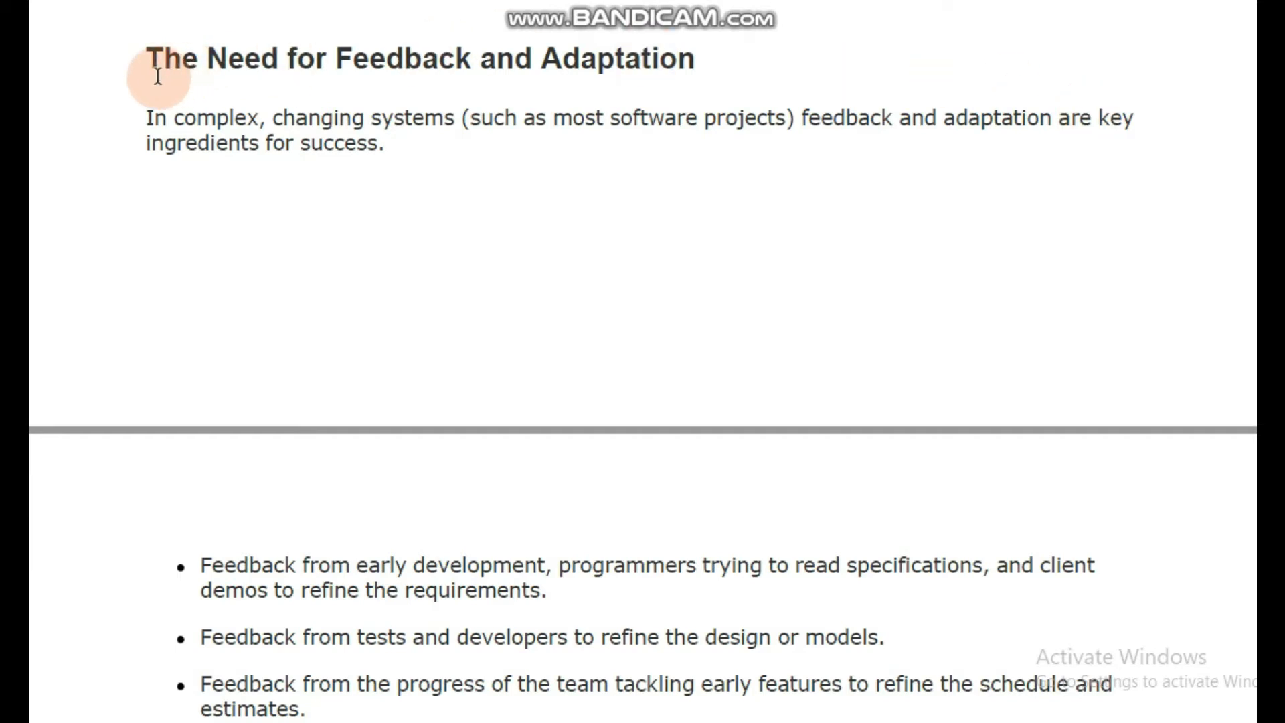
pyautogui.moveTo(115, 64)
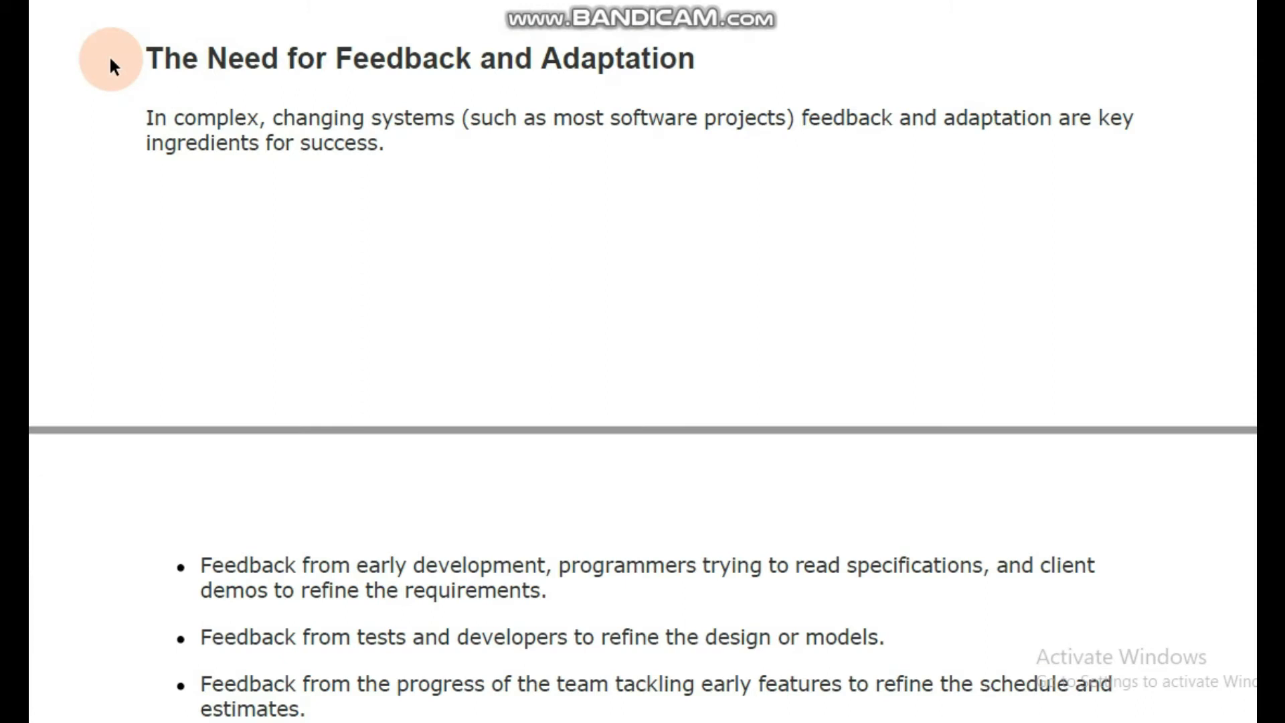
pyautogui.moveTo(338, 57)
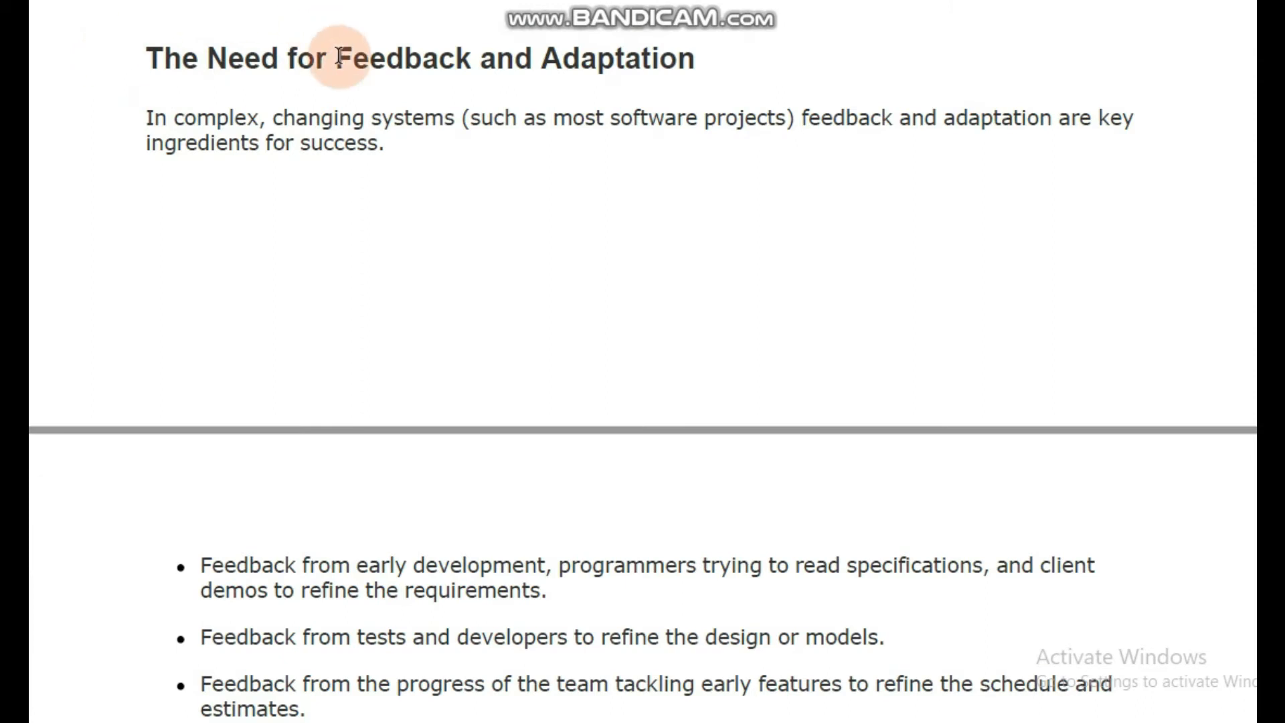
pyautogui.moveTo(373, 78)
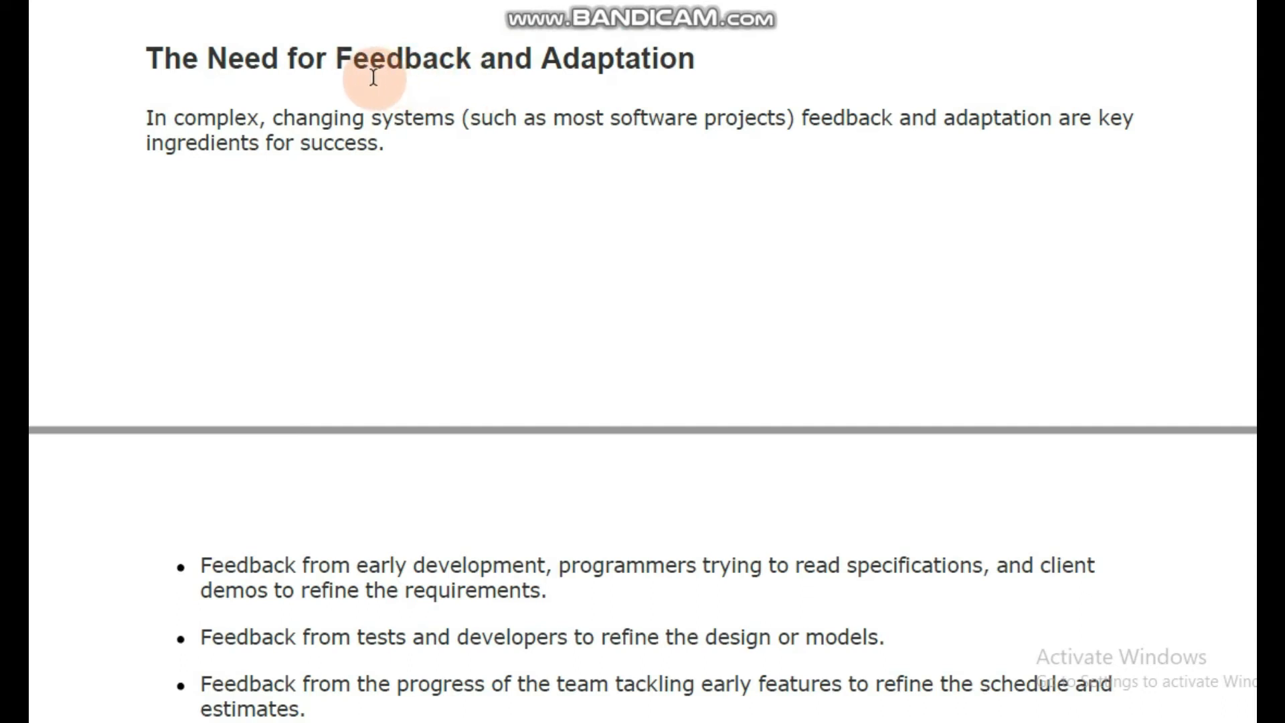
pyautogui.moveTo(143, 193)
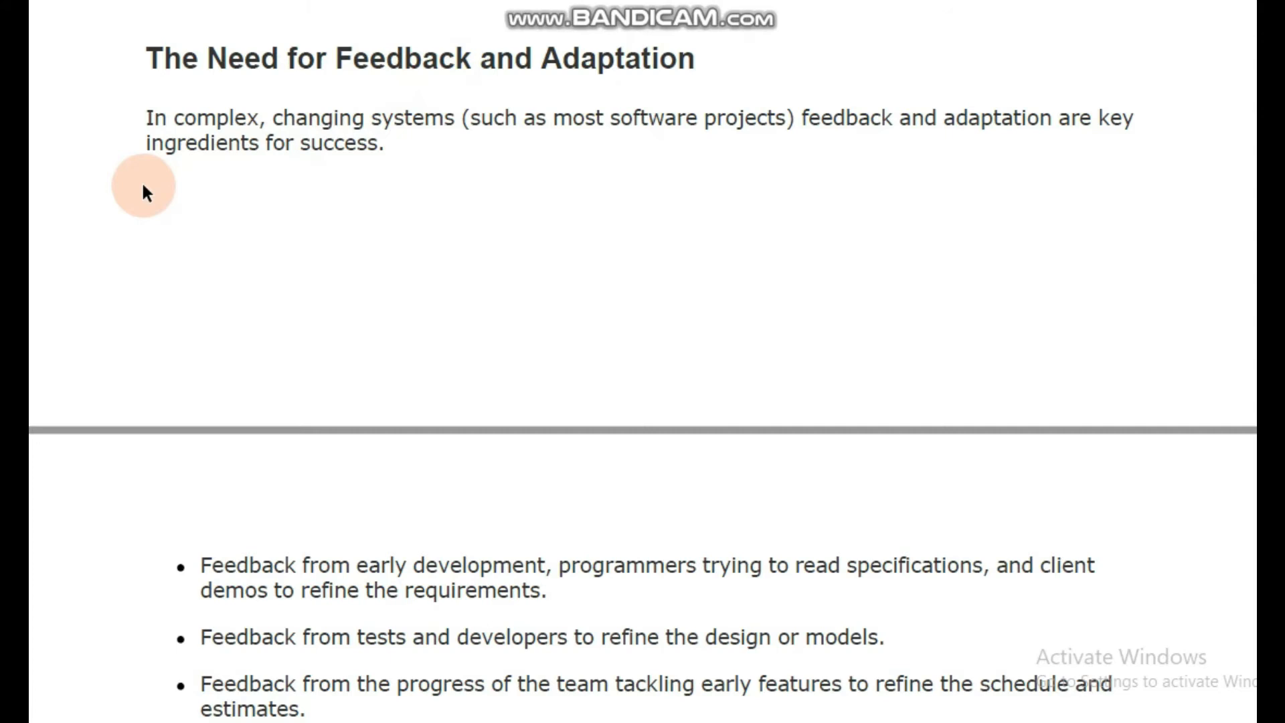
pyautogui.moveTo(787, 178)
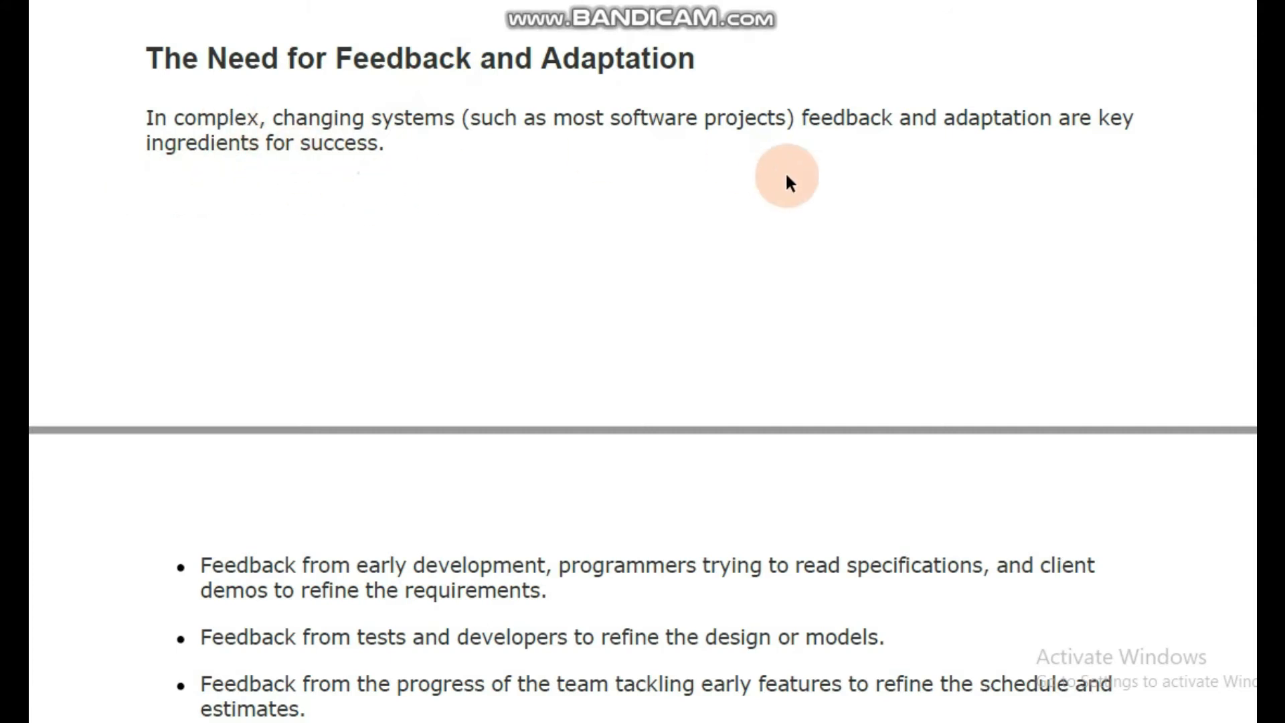
pyautogui.moveTo(414, 294)
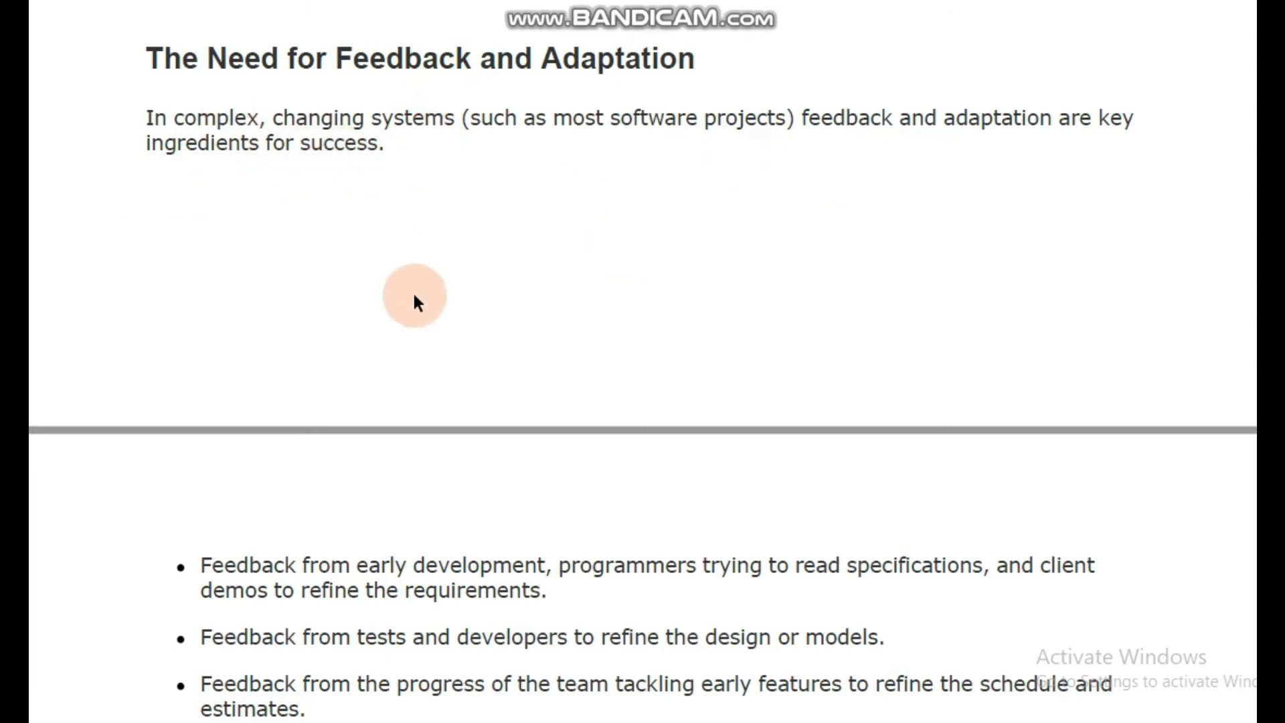
pyautogui.moveTo(534, 517)
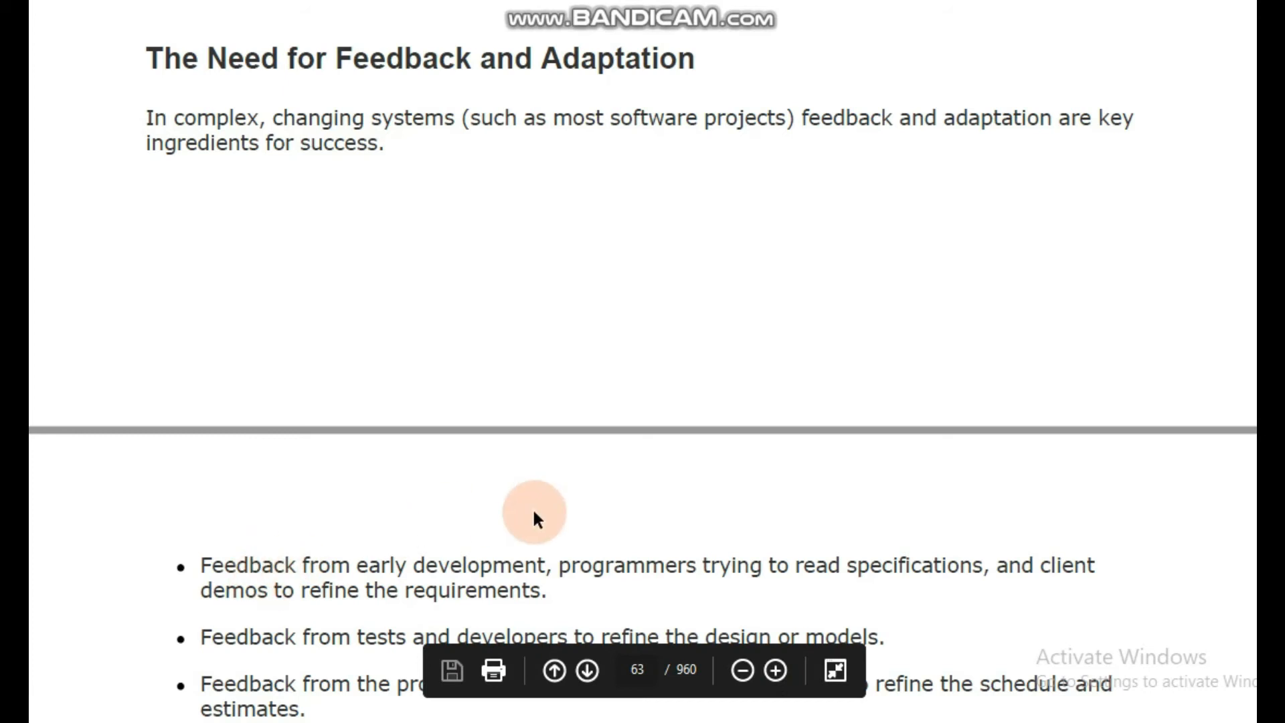
pyautogui.moveTo(478, 572)
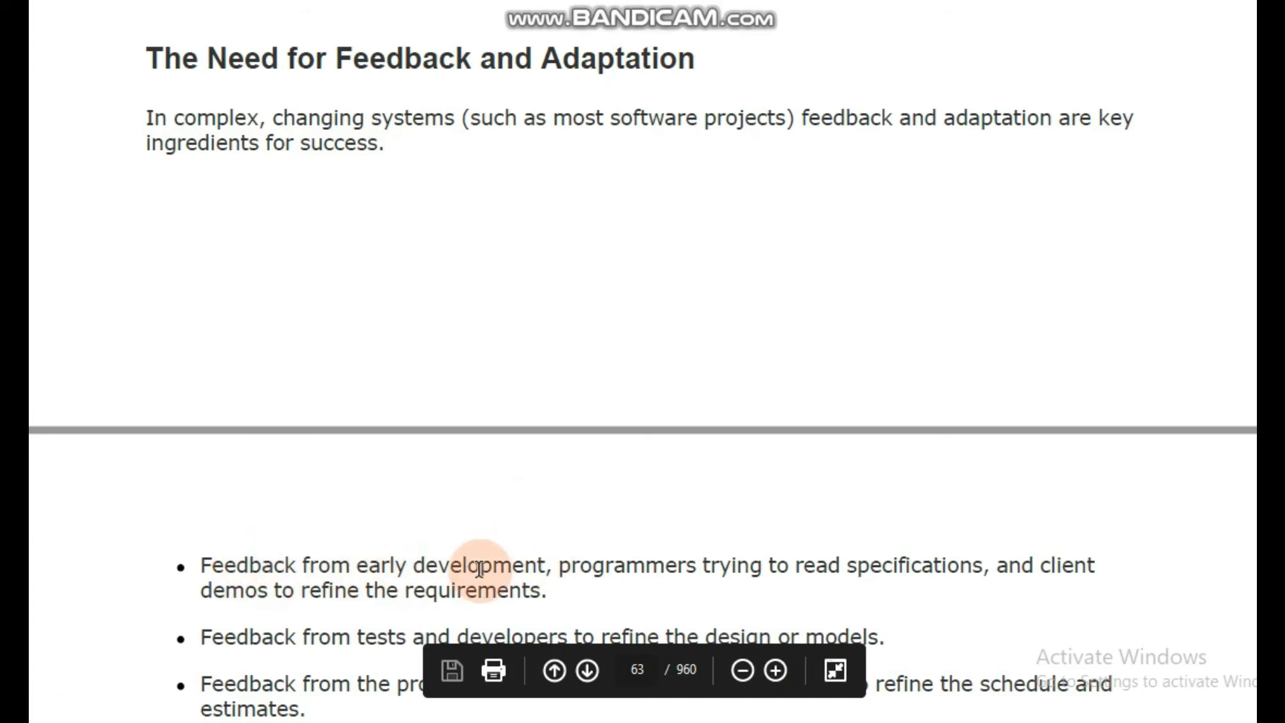
pyautogui.moveTo(414, 599)
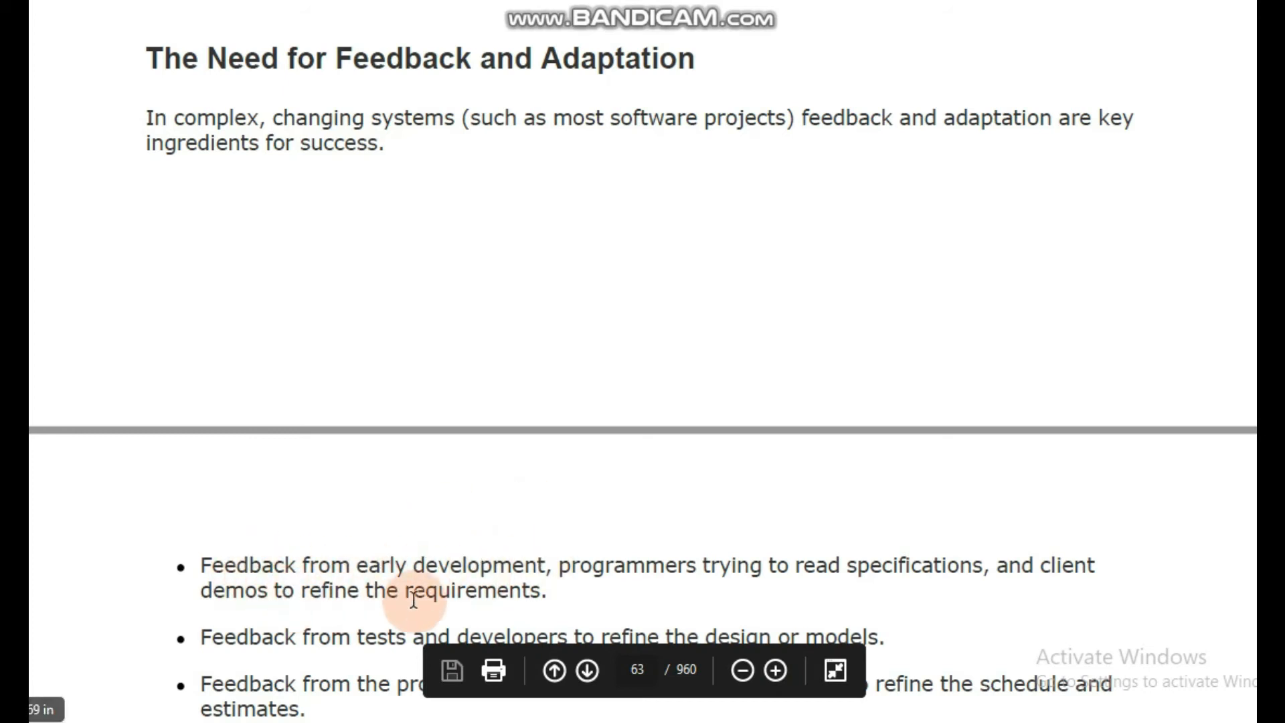
pyautogui.moveTo(484, 572)
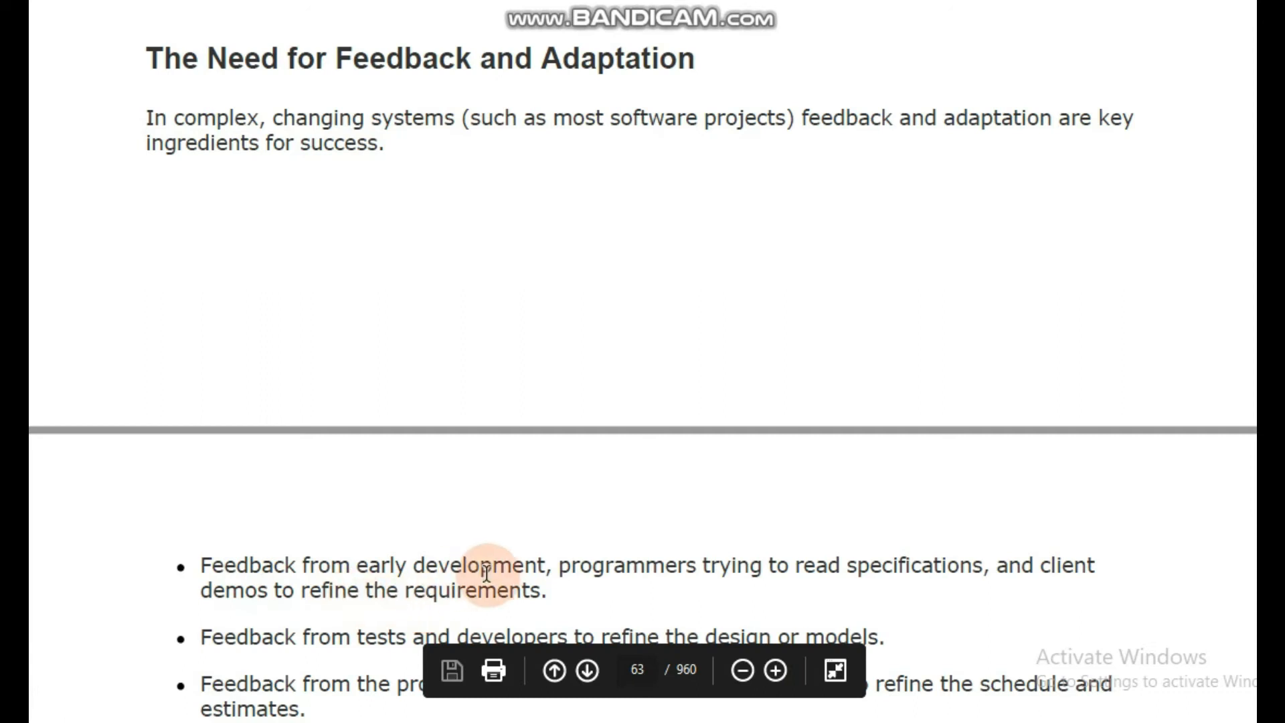
pyautogui.moveTo(1035, 553)
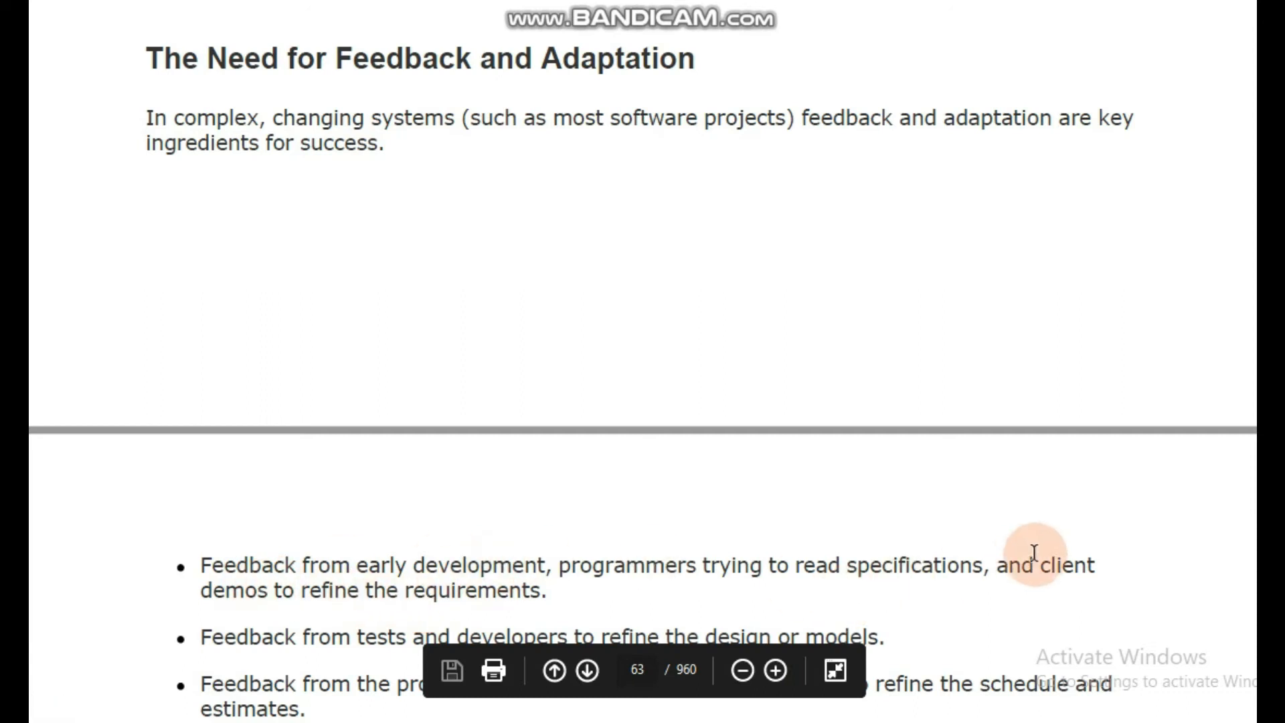
pyautogui.scroll(3)
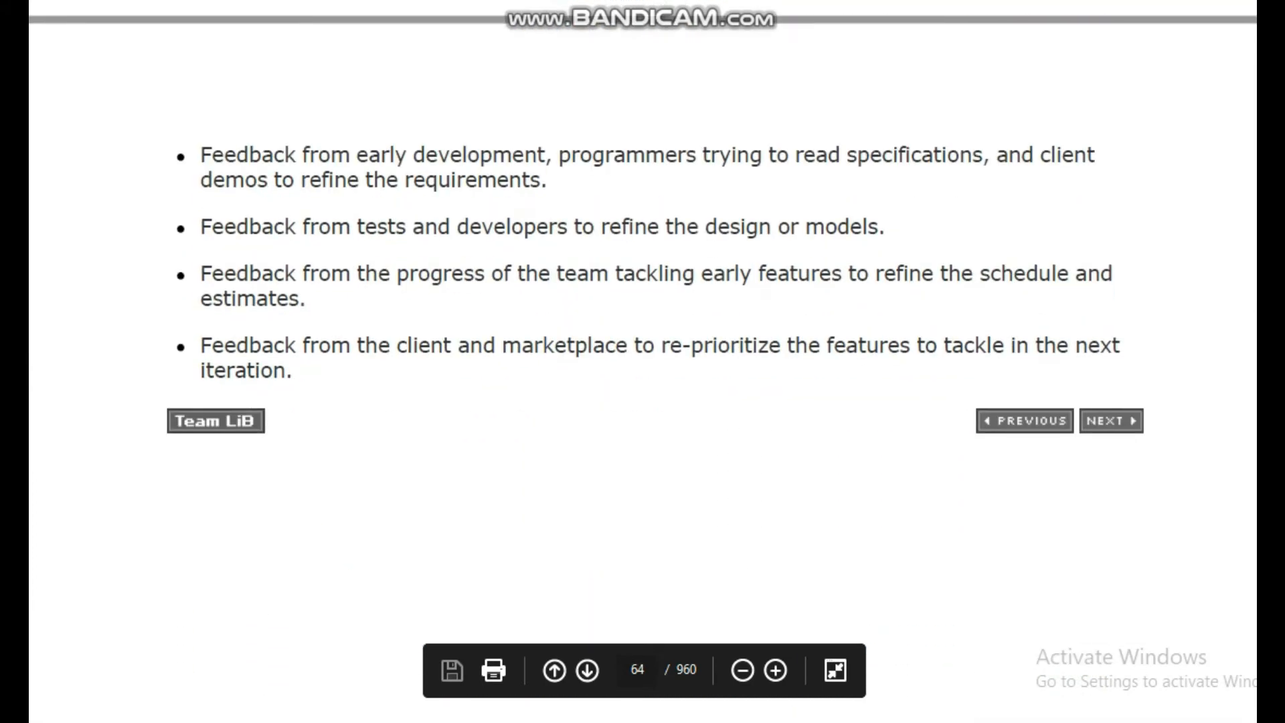
pyautogui.moveTo(411, 249)
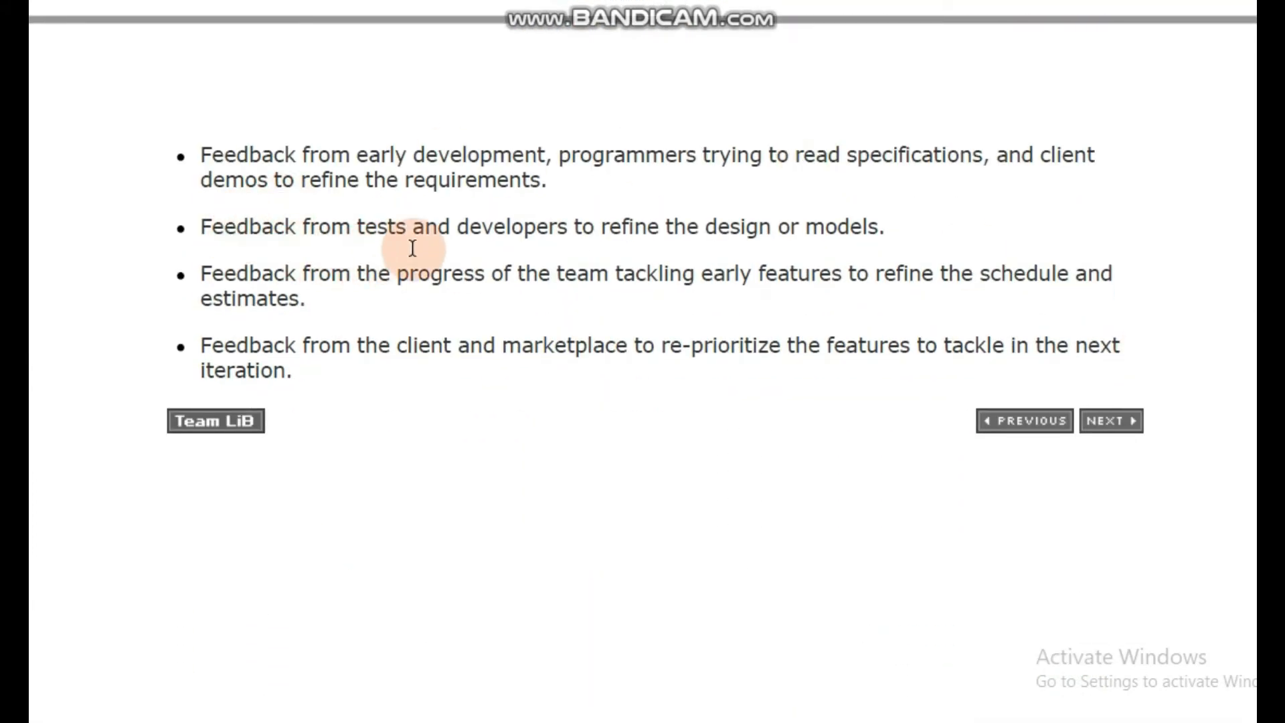
pyautogui.moveTo(524, 228)
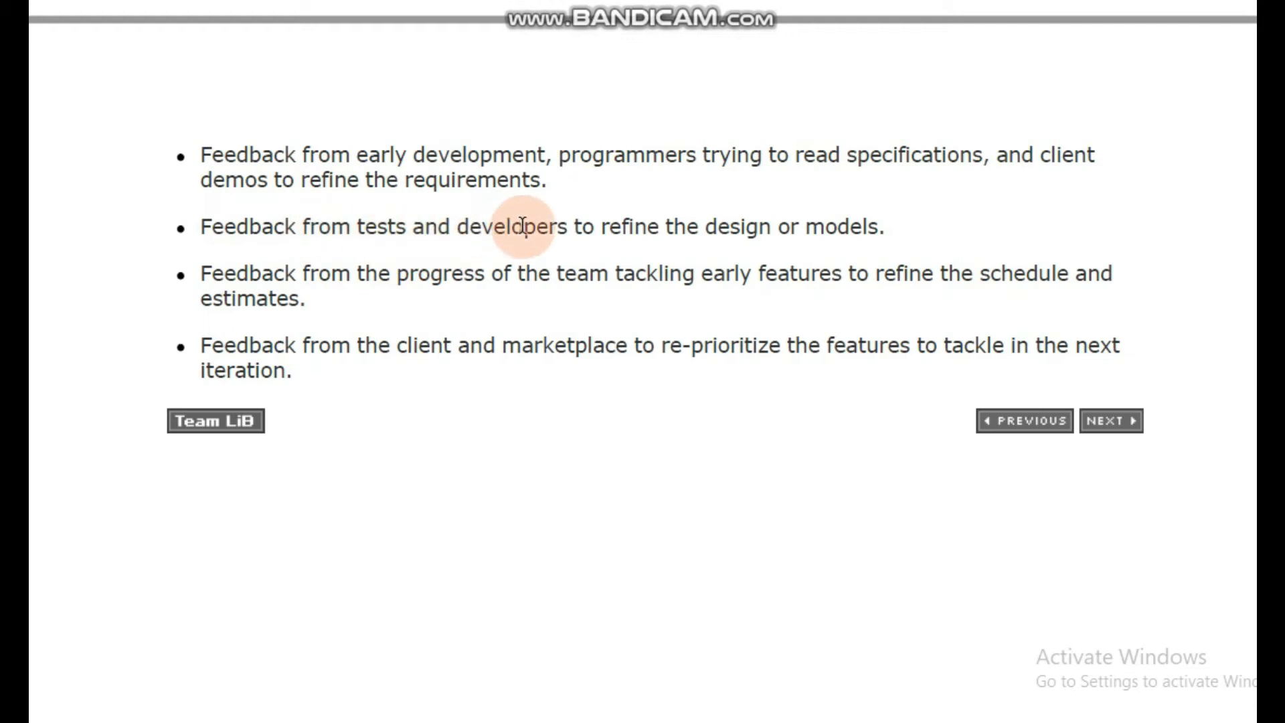
pyautogui.moveTo(769, 238)
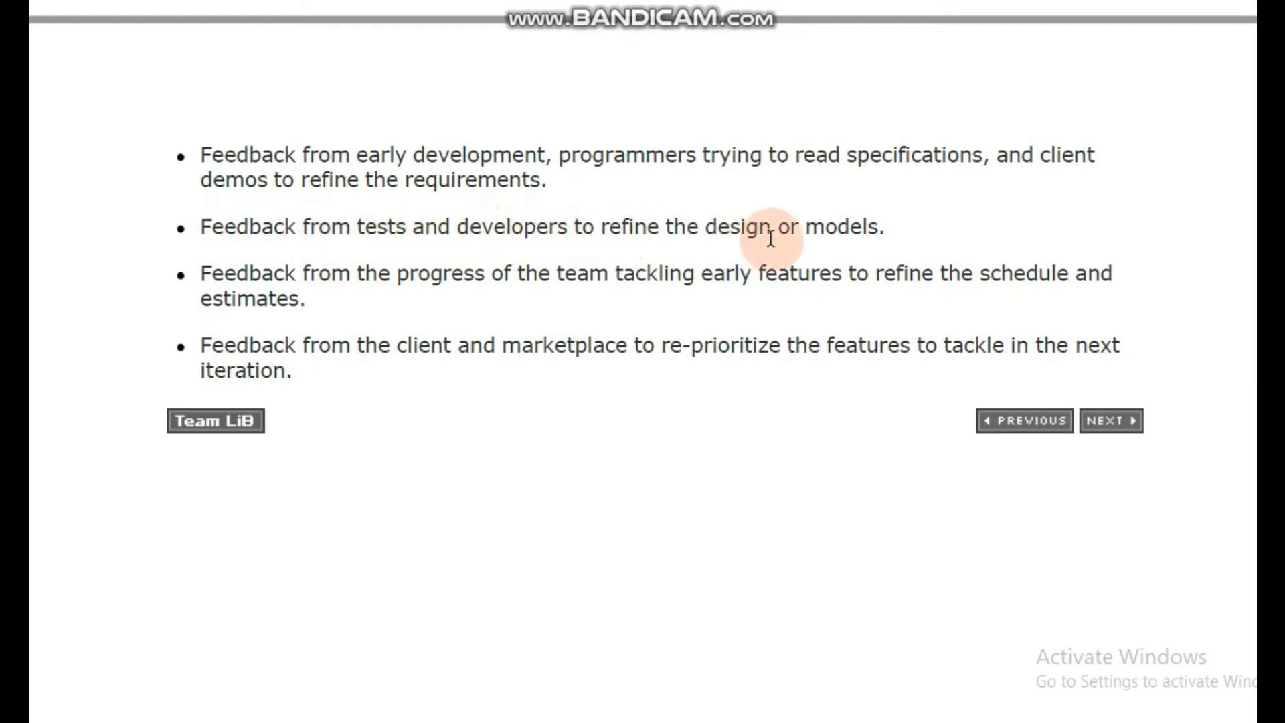
pyautogui.moveTo(454, 273)
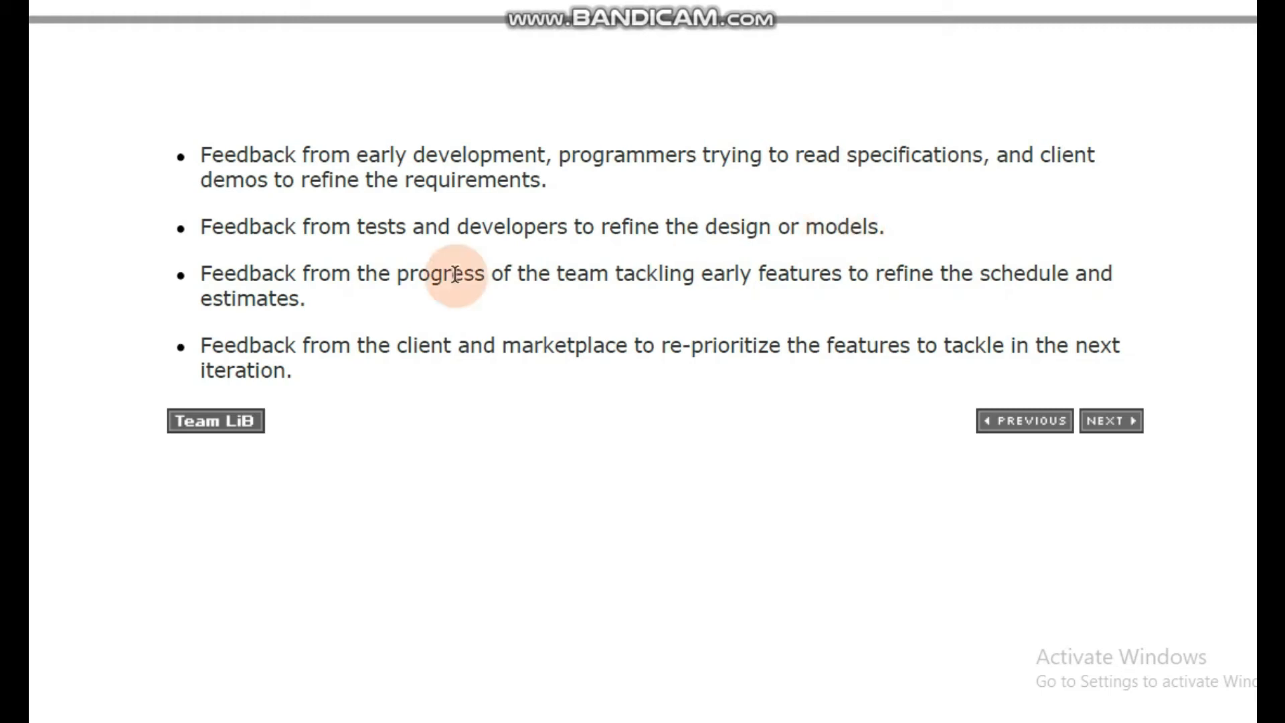
pyautogui.moveTo(470, 298)
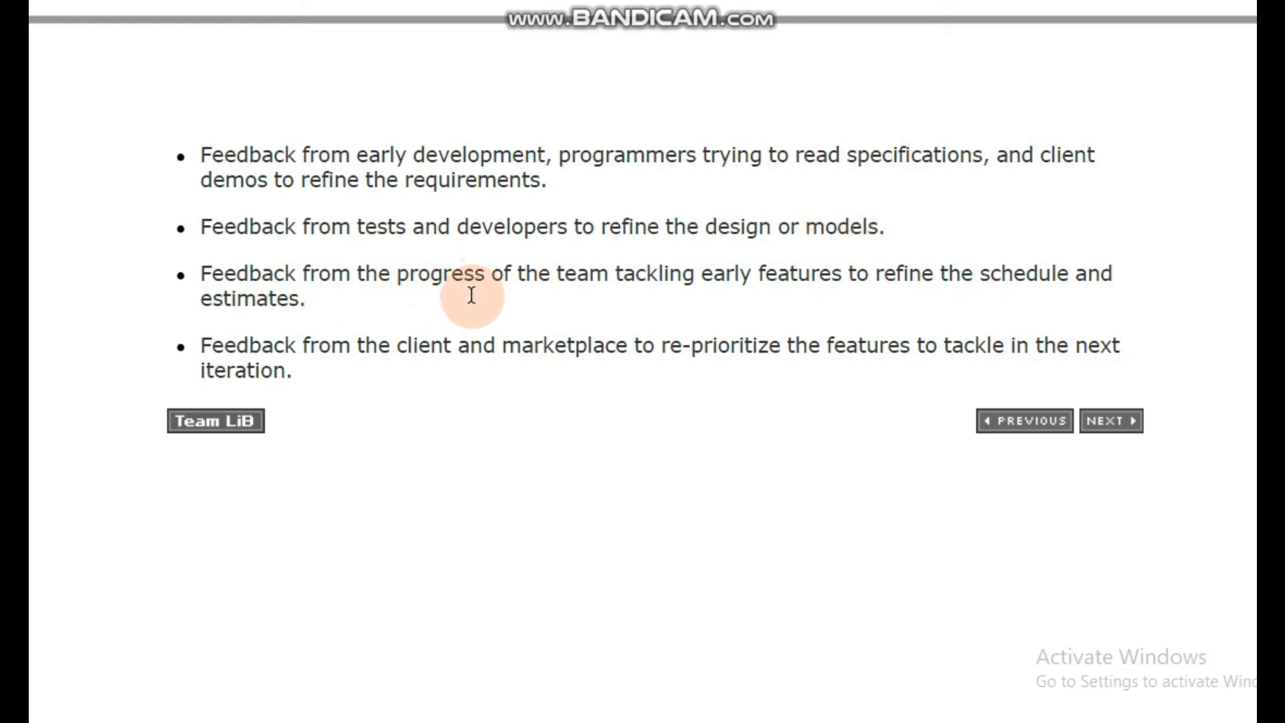
pyautogui.moveTo(637, 285)
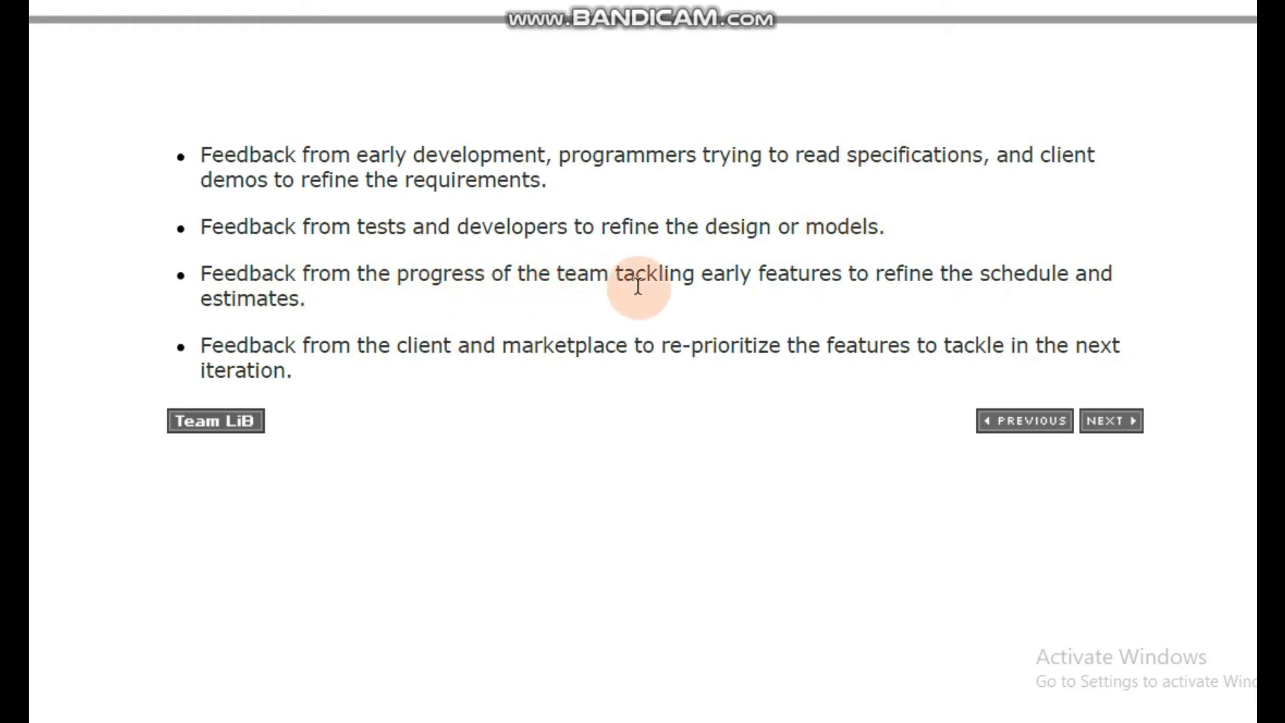
pyautogui.moveTo(695, 320)
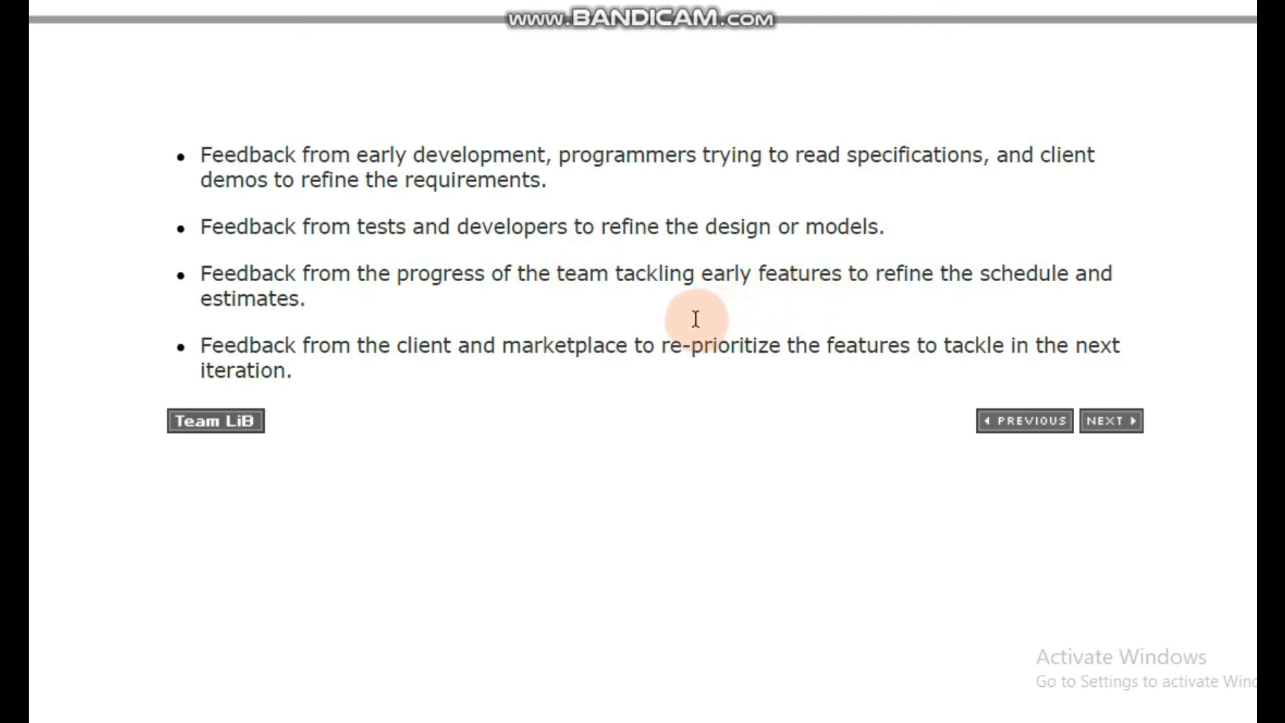
pyautogui.moveTo(696, 328)
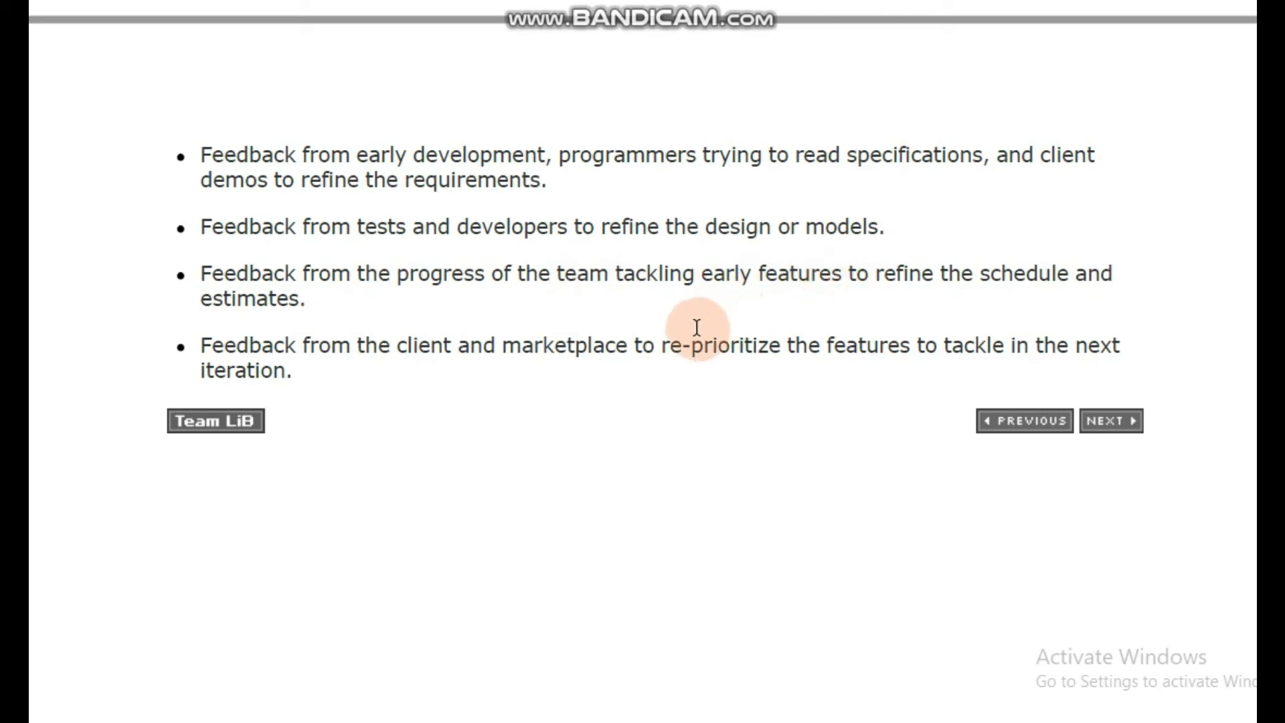
pyautogui.moveTo(238, 323)
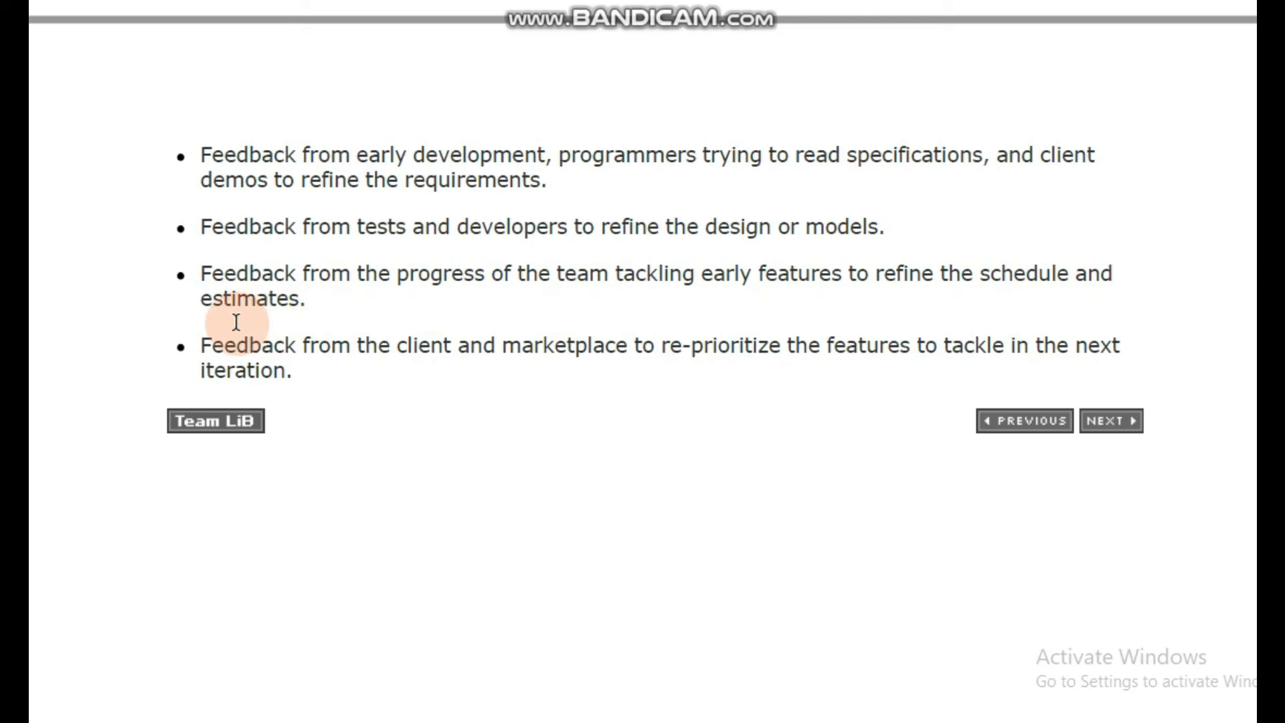
pyautogui.moveTo(257, 360)
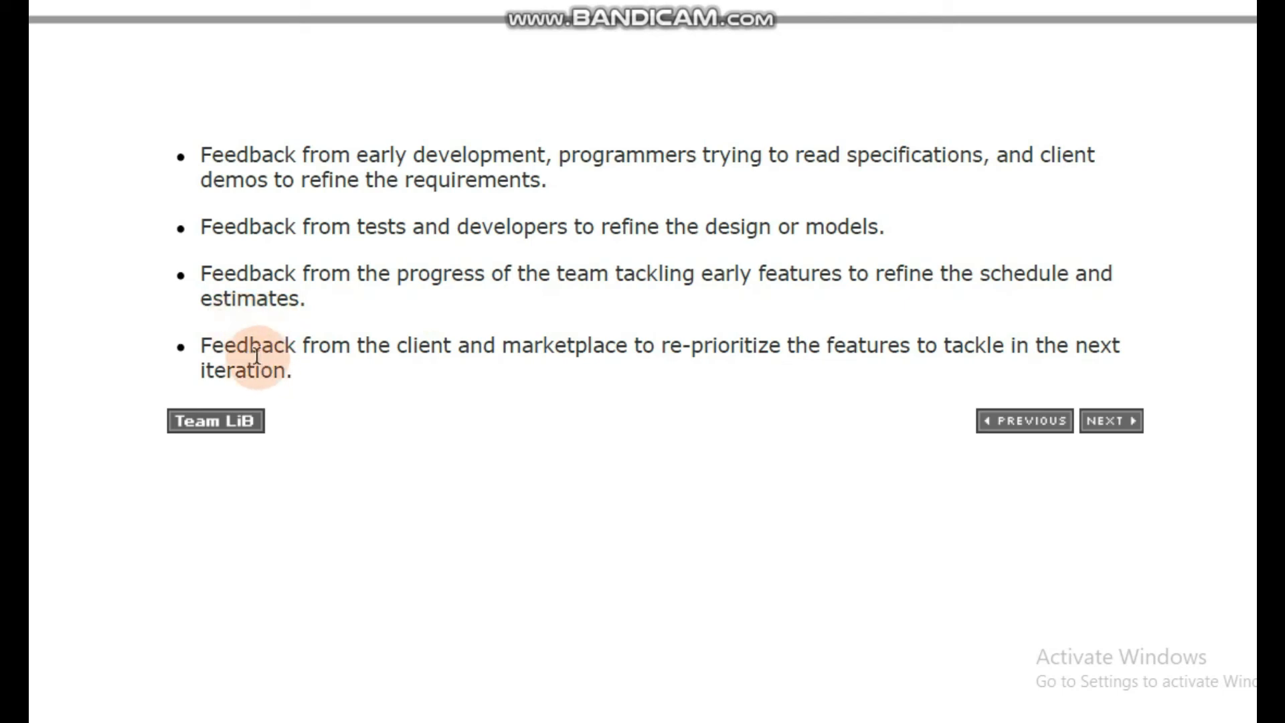
pyautogui.moveTo(583, 353)
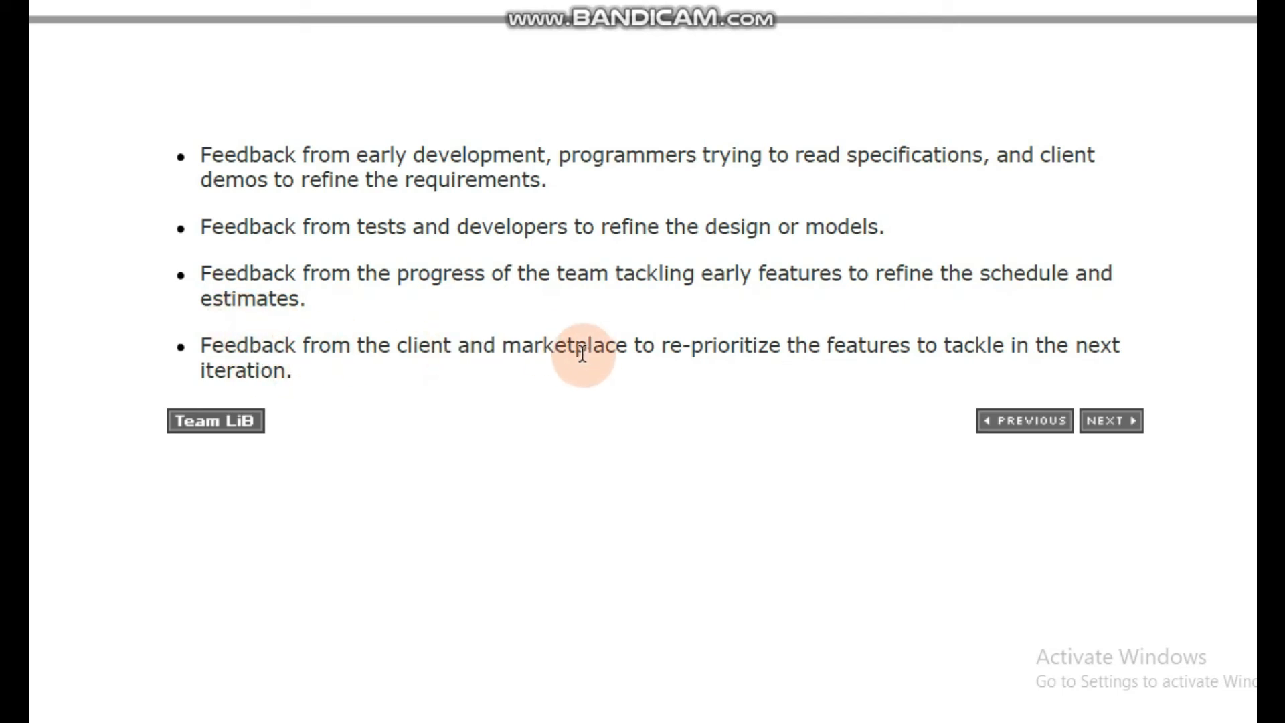
pyautogui.moveTo(671, 429)
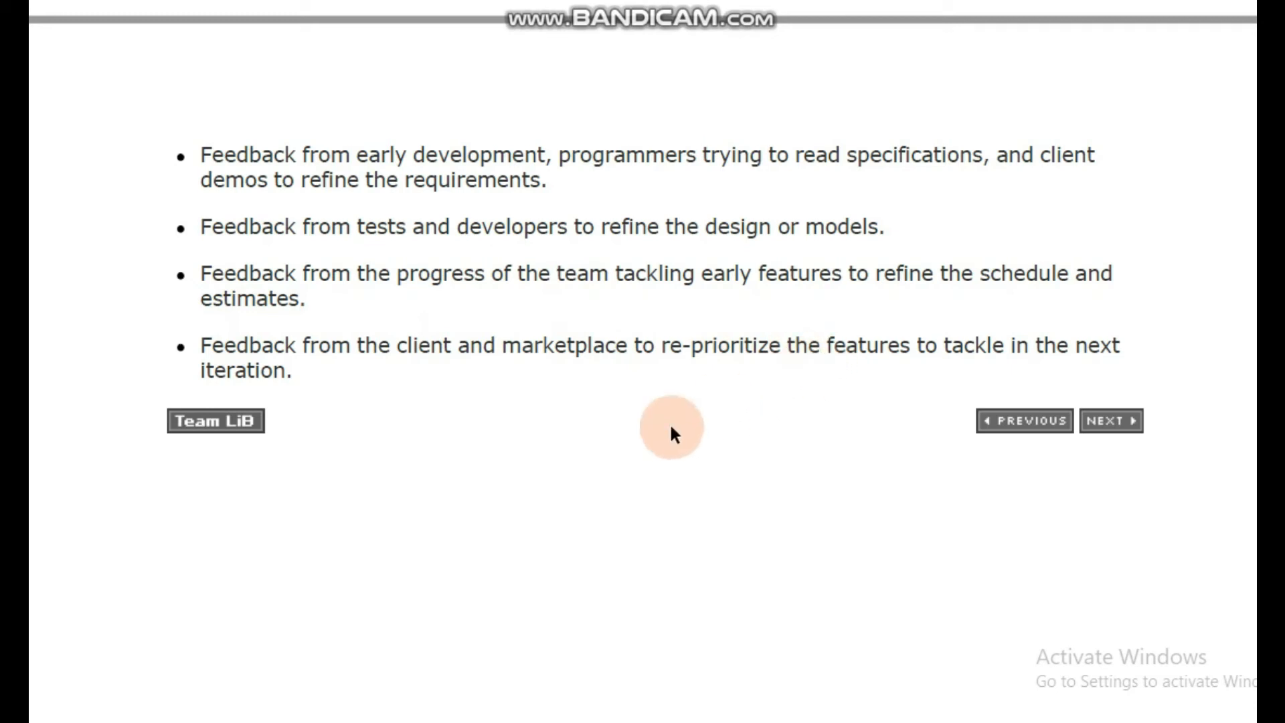
pyautogui.moveTo(627, 353)
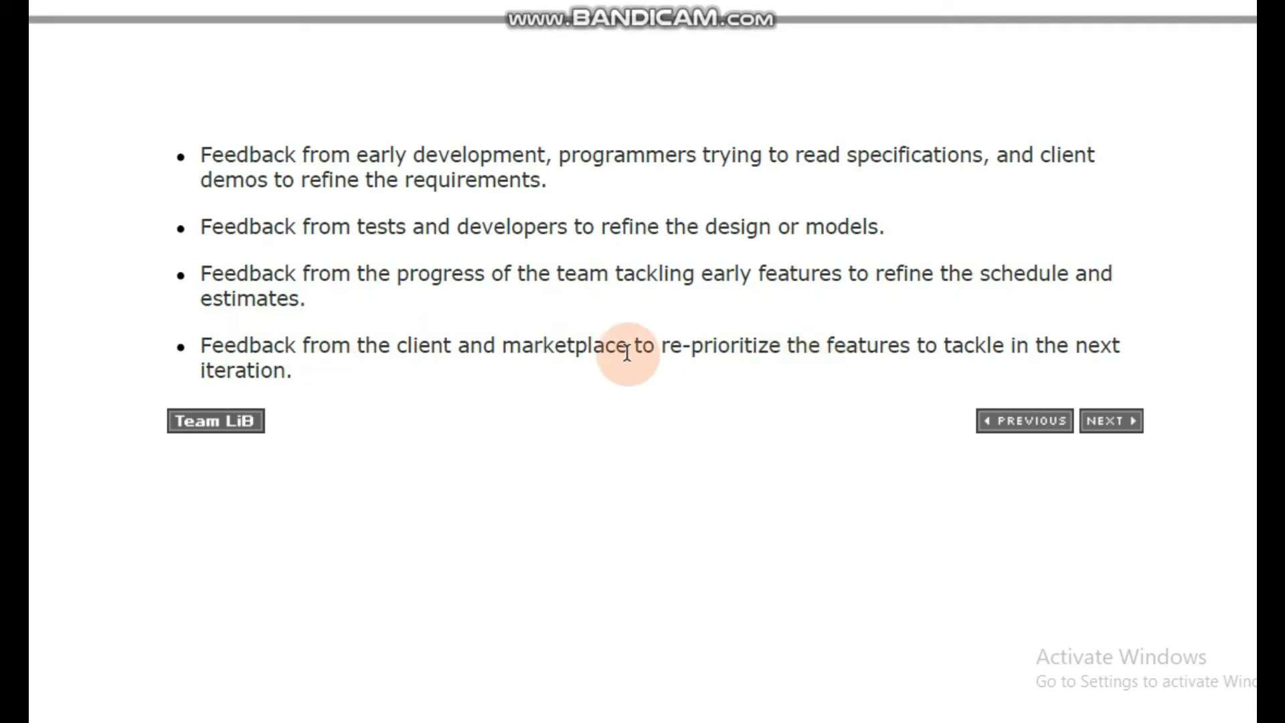
pyautogui.moveTo(709, 354)
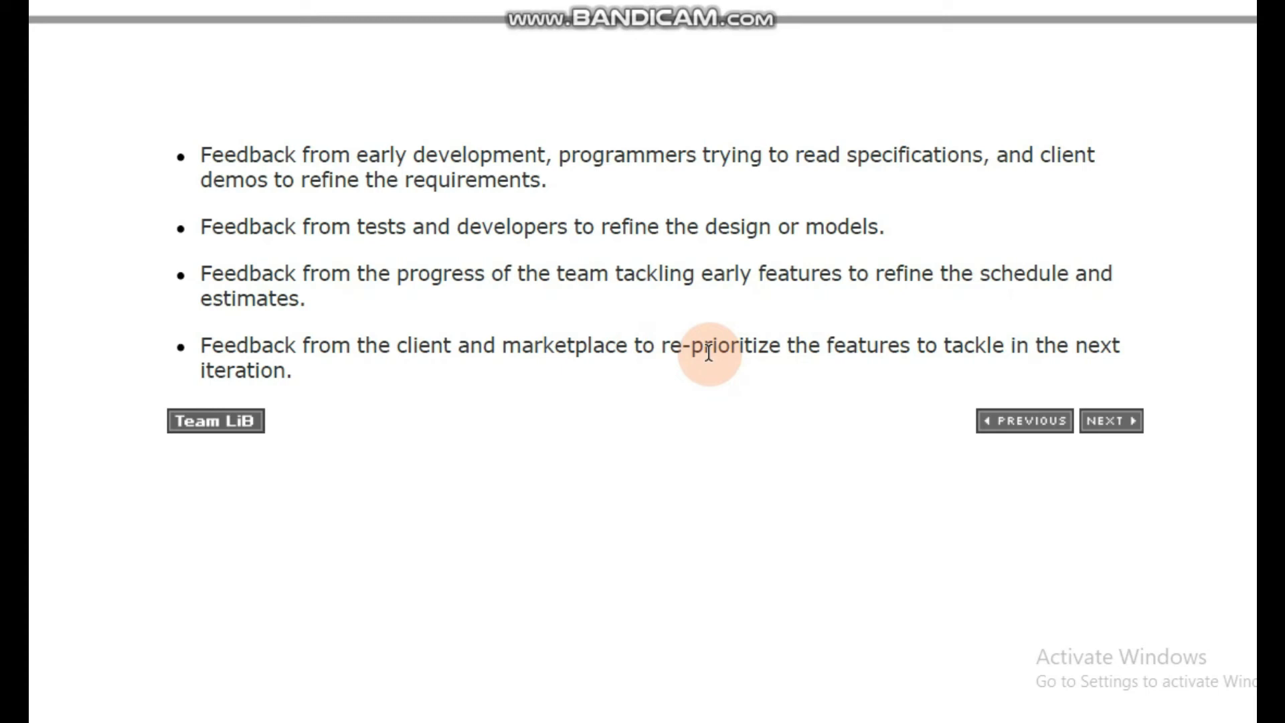
pyautogui.moveTo(714, 352)
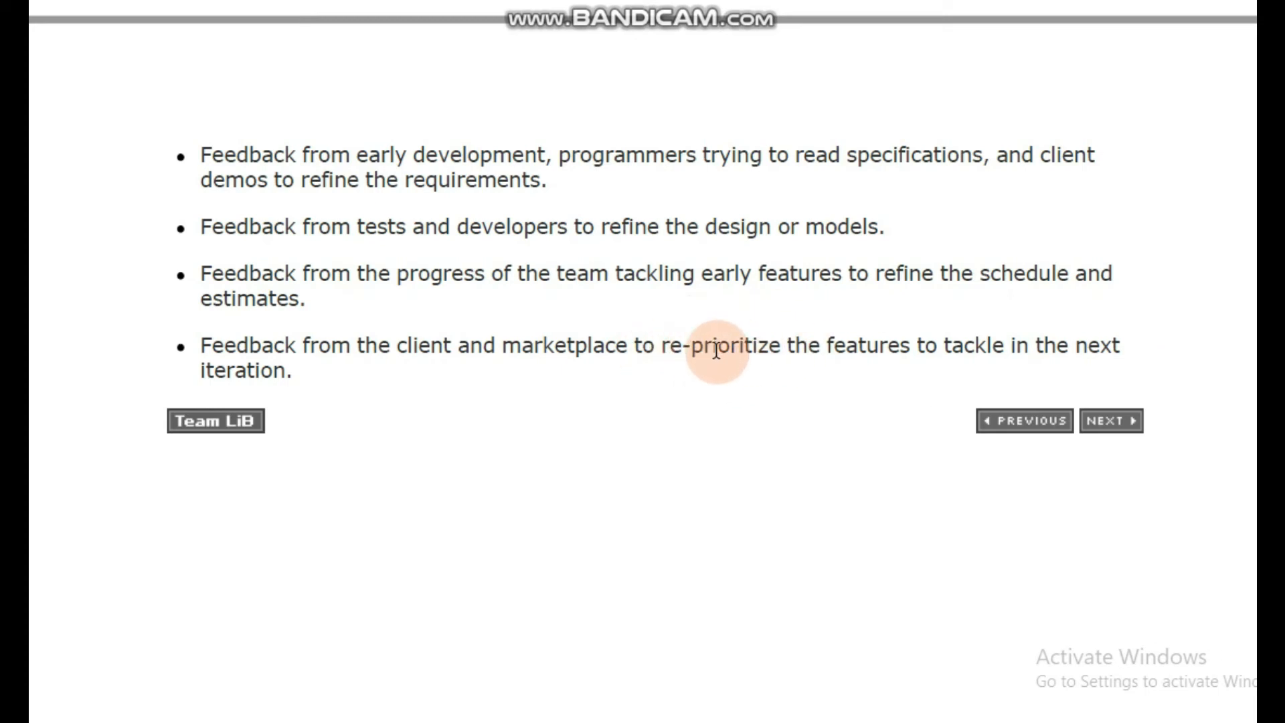
pyautogui.moveTo(843, 356)
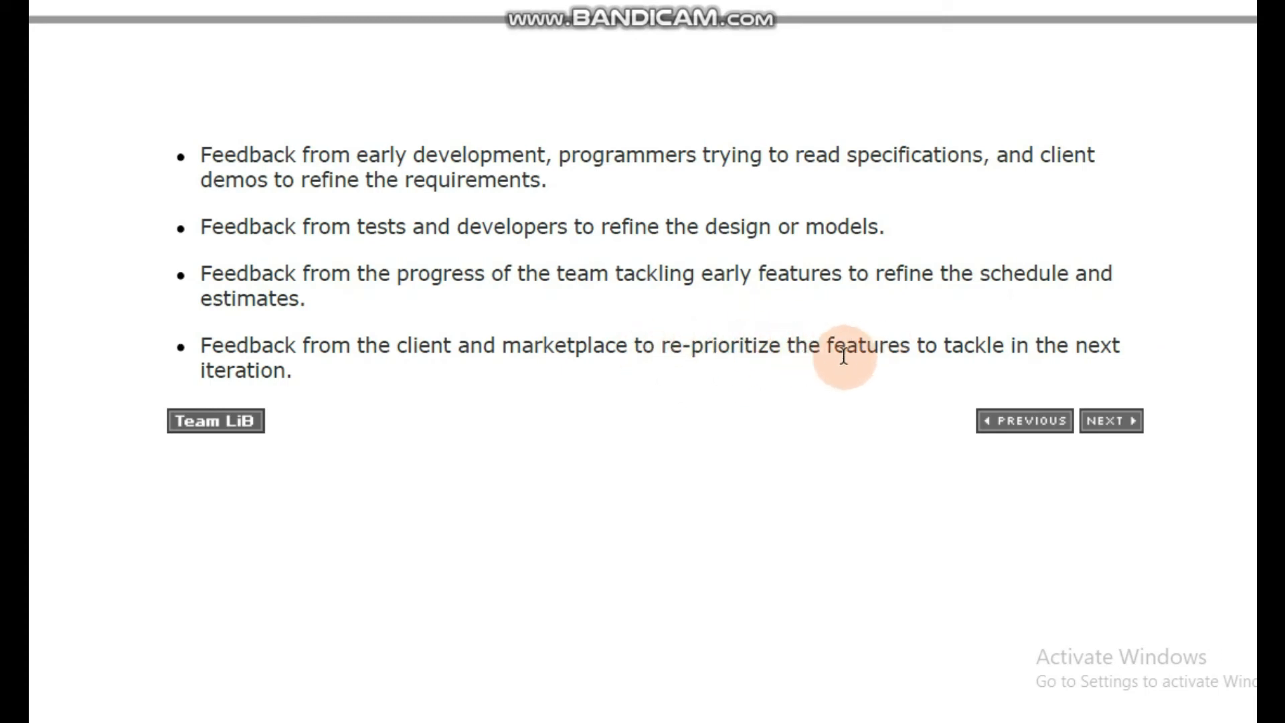
pyautogui.moveTo(893, 342)
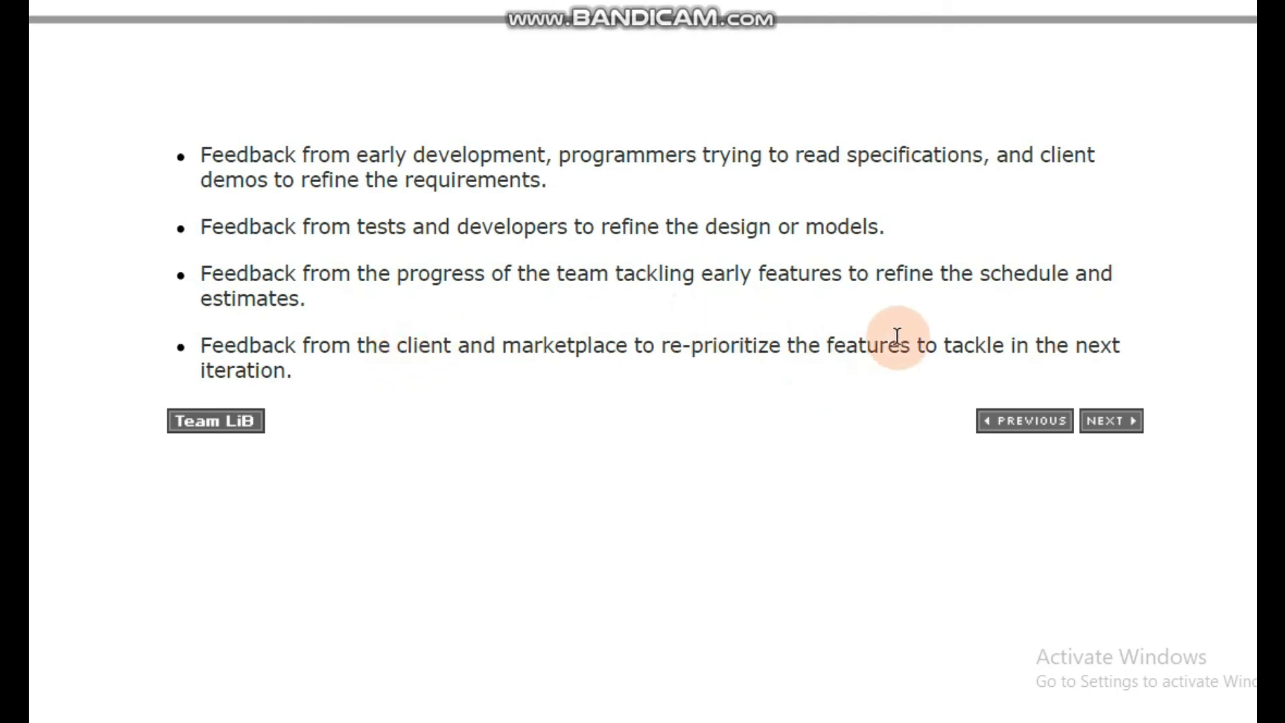
pyautogui.moveTo(715, 502)
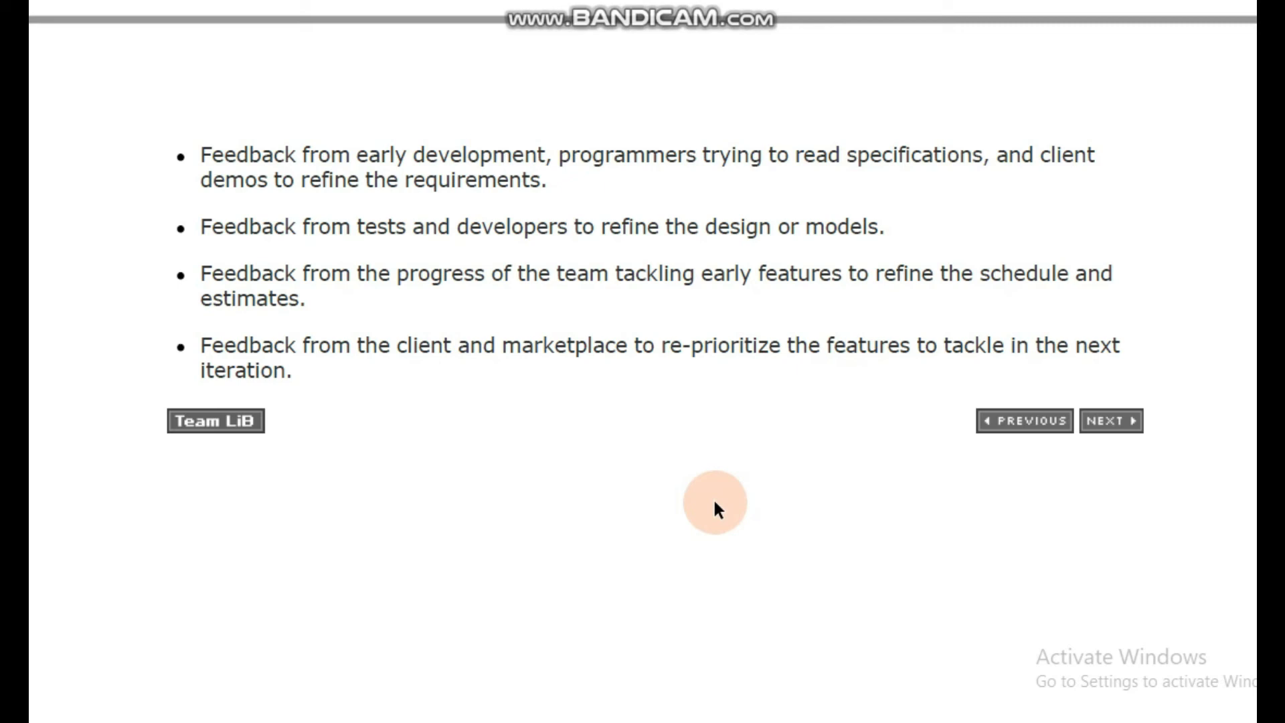
pyautogui.moveTo(713, 398)
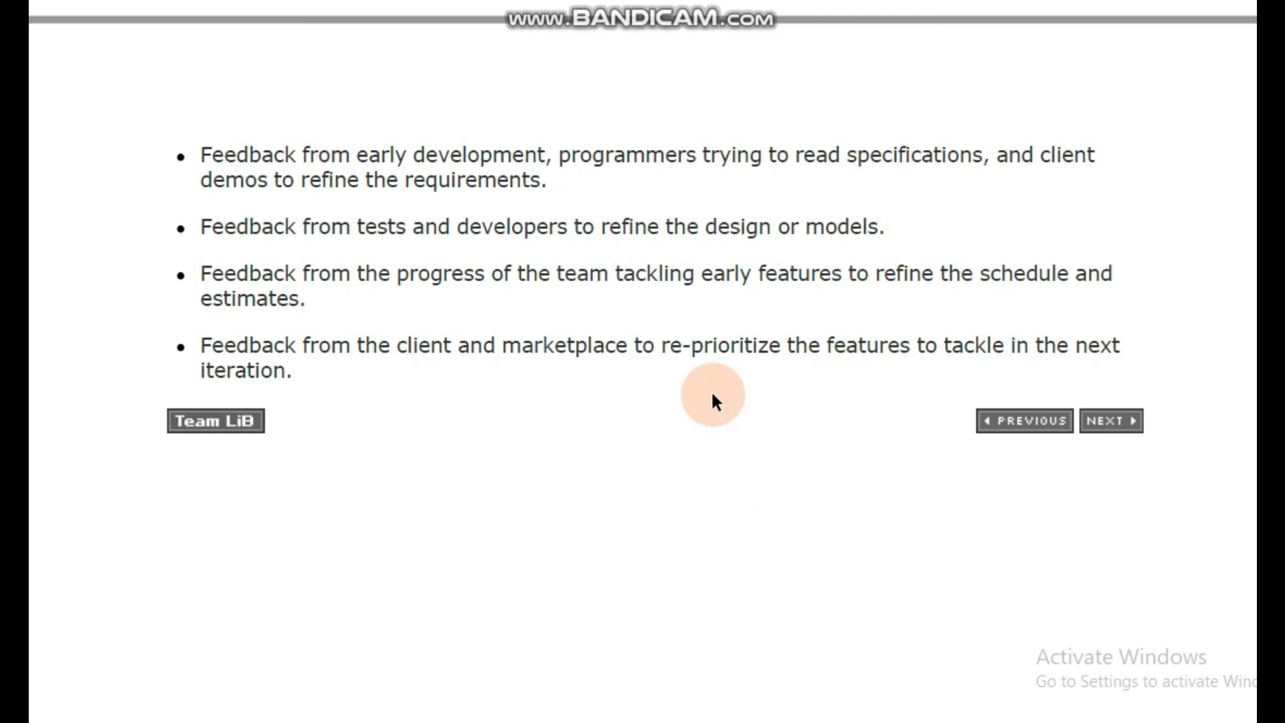
pyautogui.moveTo(865, 330)
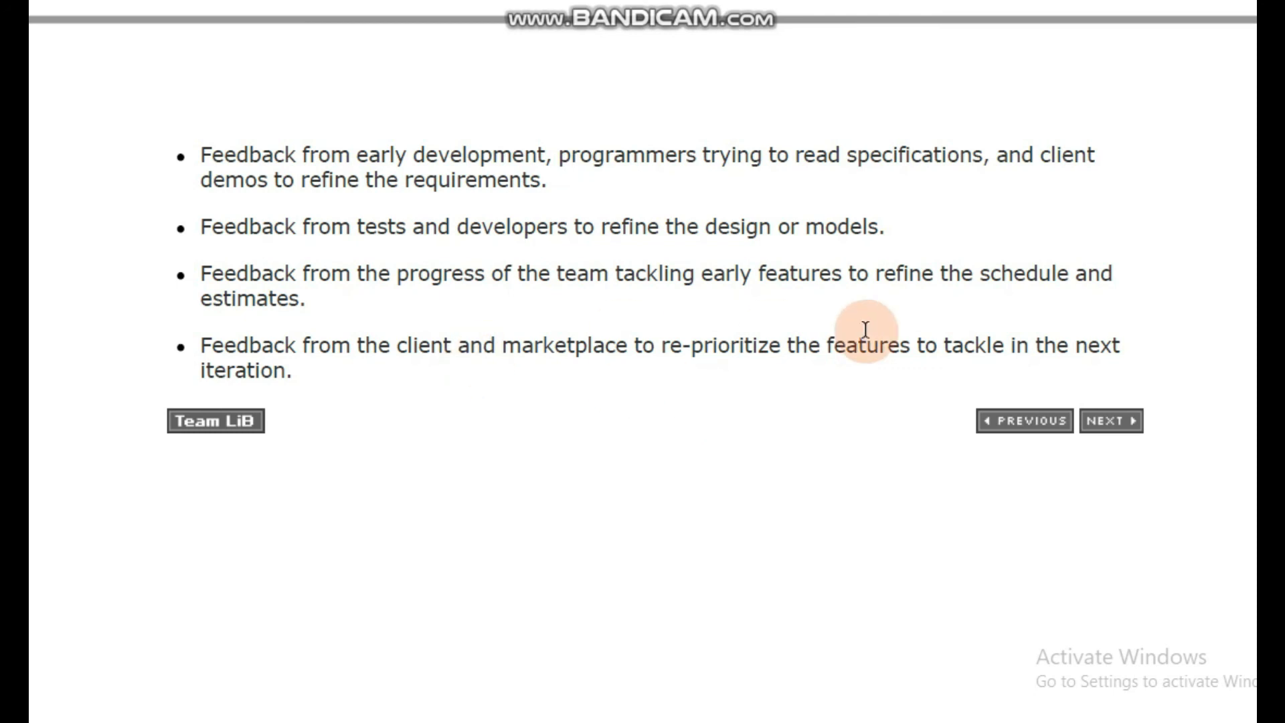
pyautogui.moveTo(999, 349)
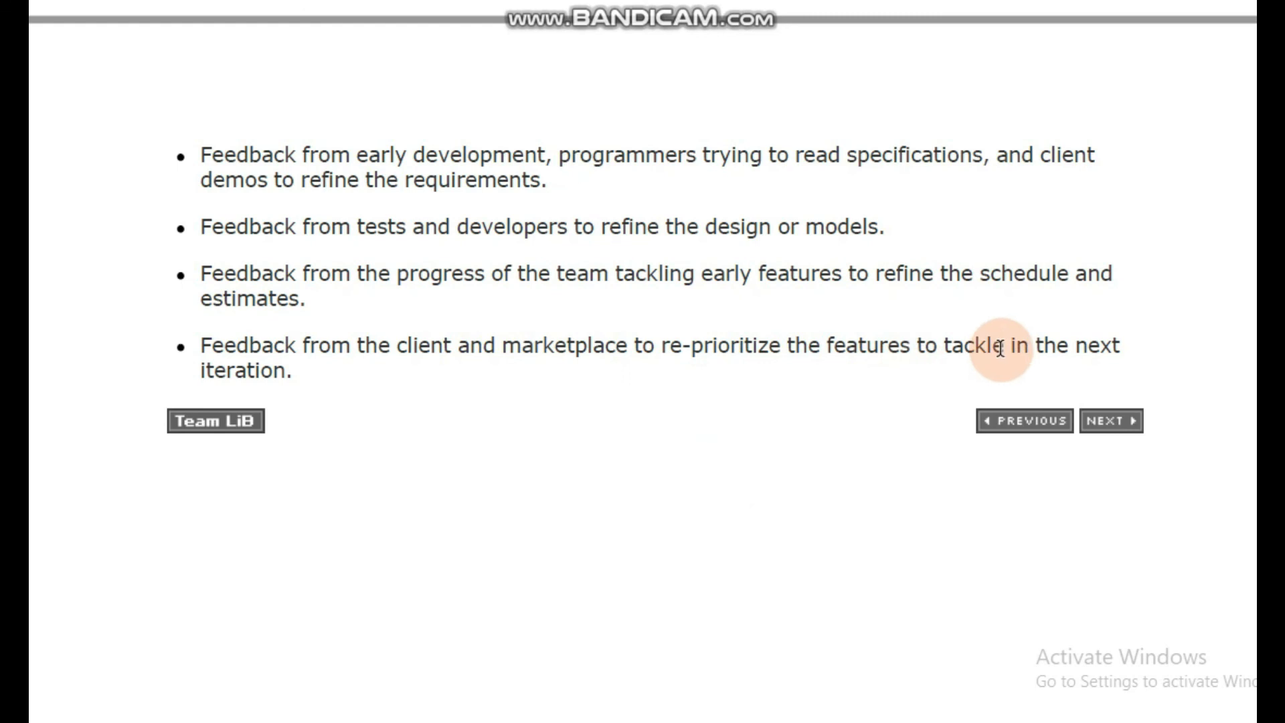
pyautogui.moveTo(881, 428)
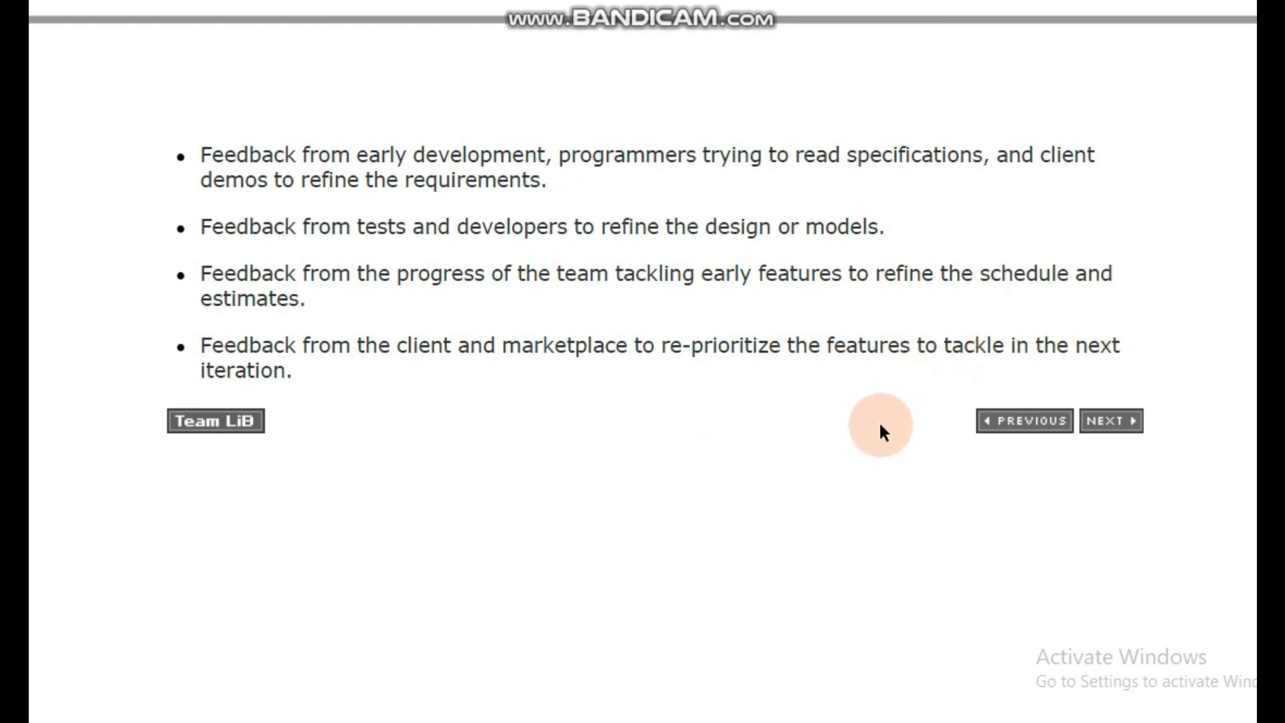
pyautogui.moveTo(533, 434)
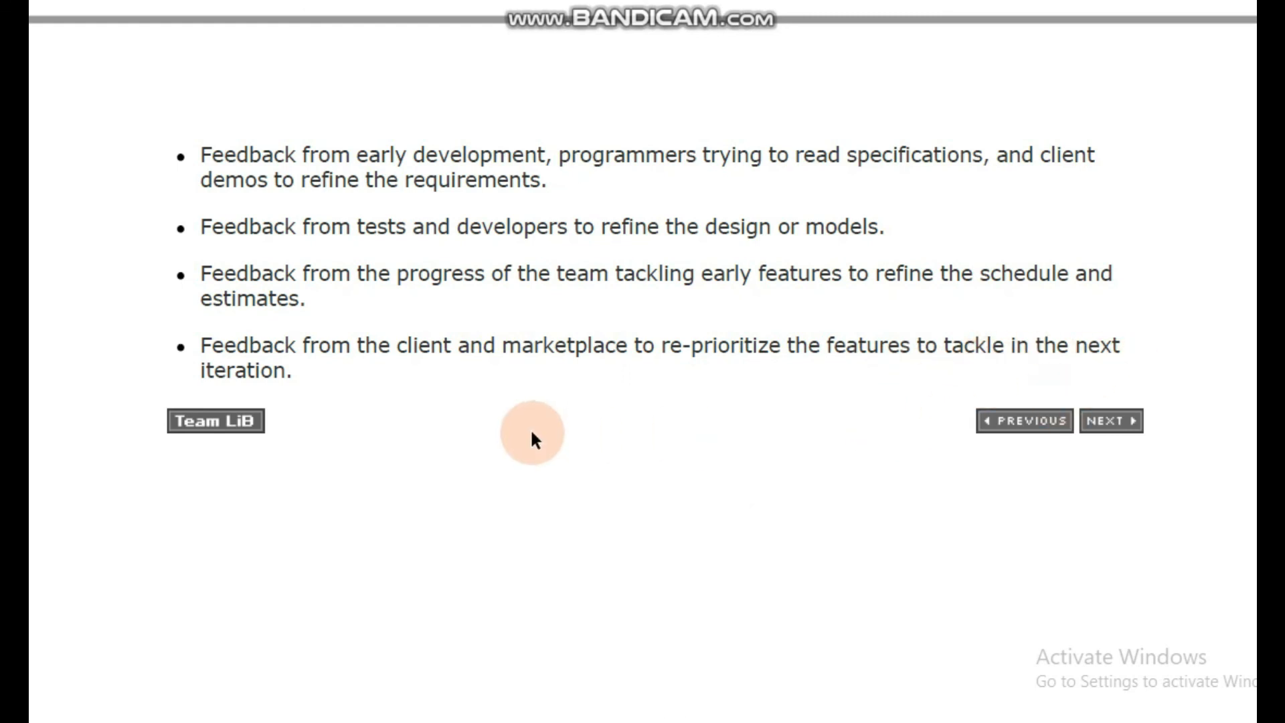